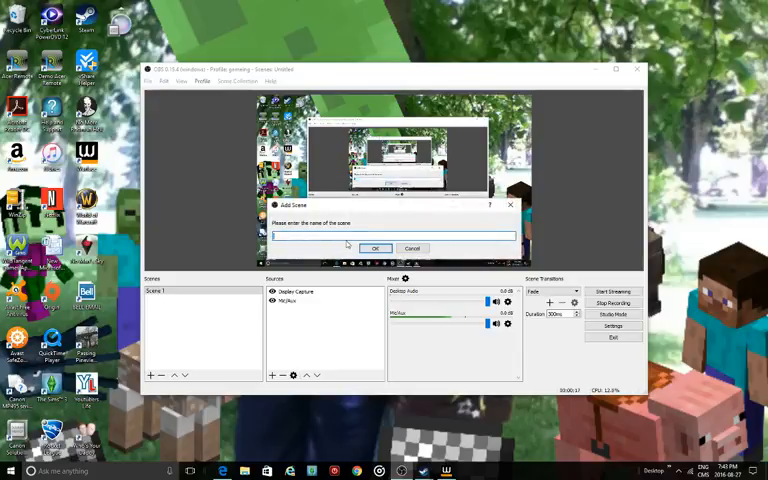
- Name the new scene 'test' in the Add Scene dialog
{"action": "type", "text": "w"}
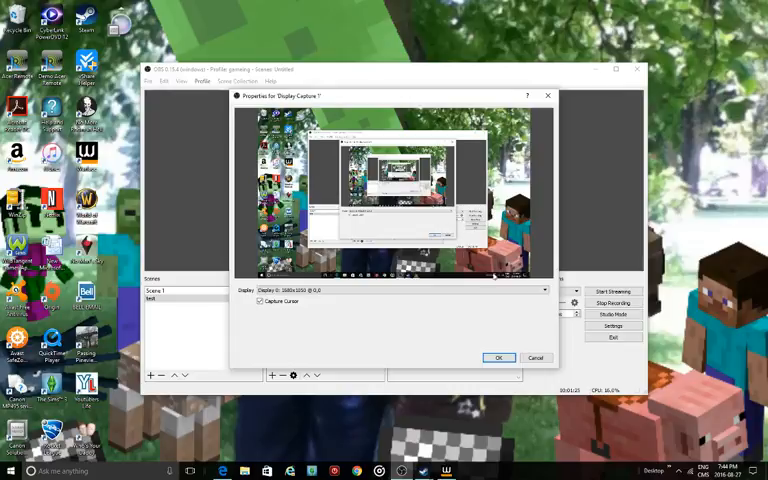
- Confirm the Display Capture source properties with Display 1 selected
{"action": "left_click", "coordinate": [498, 356]}
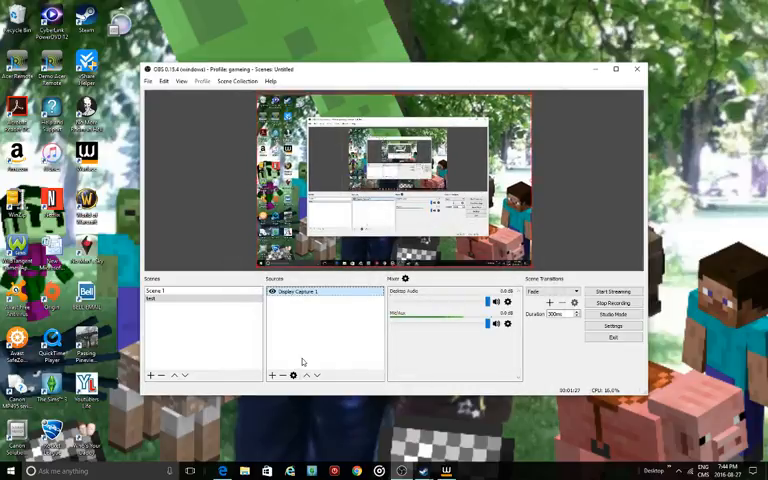
- Add a Video Capture Device source using the Logitech webcam as a face-cam overlay
{"action": "left_click", "coordinate": [272, 374]}
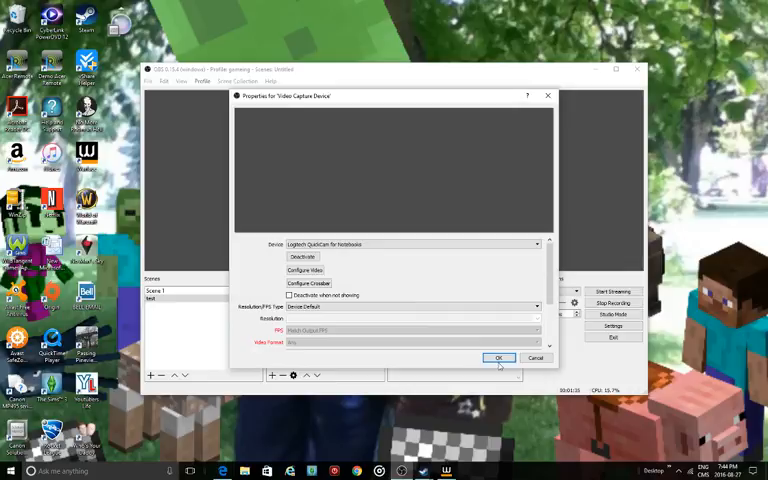
{"action": "left_click", "coordinate": [500, 358]}
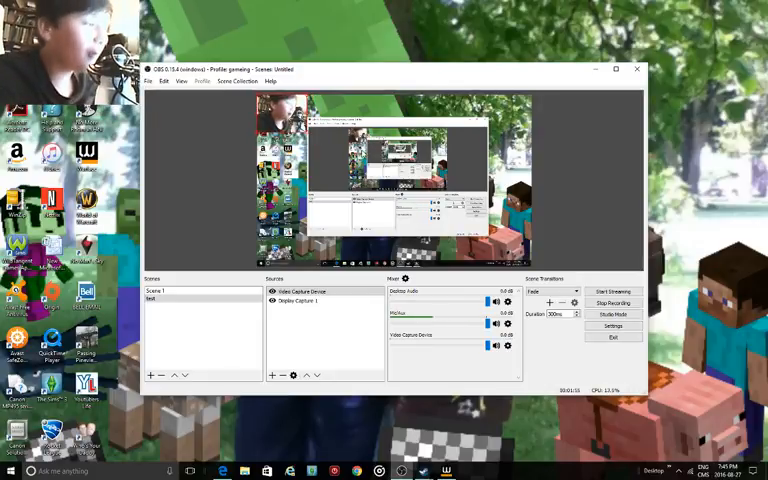
{"action": "left_click", "coordinate": [614, 304]}
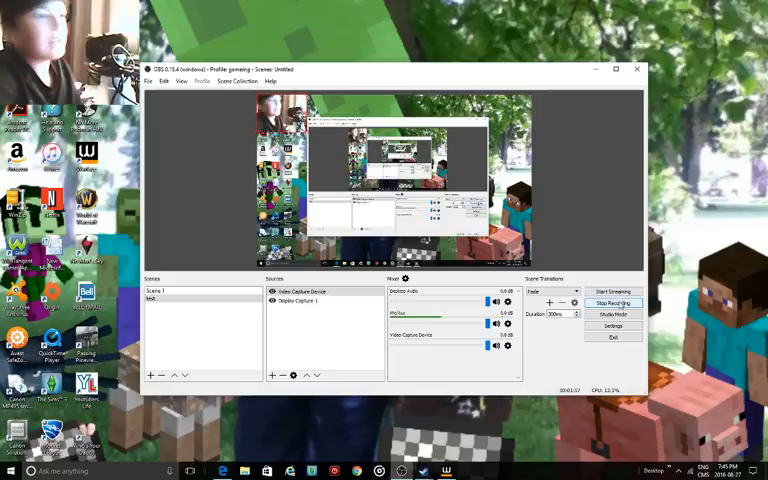